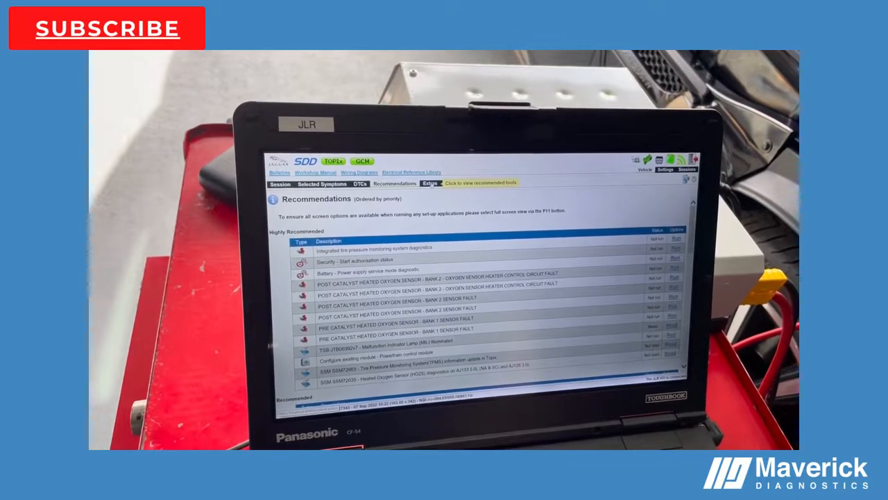
- Select DTC P0030-00 to list its five highly recommended Bank 1 heated oxygen sensor items
left_click(426, 182)
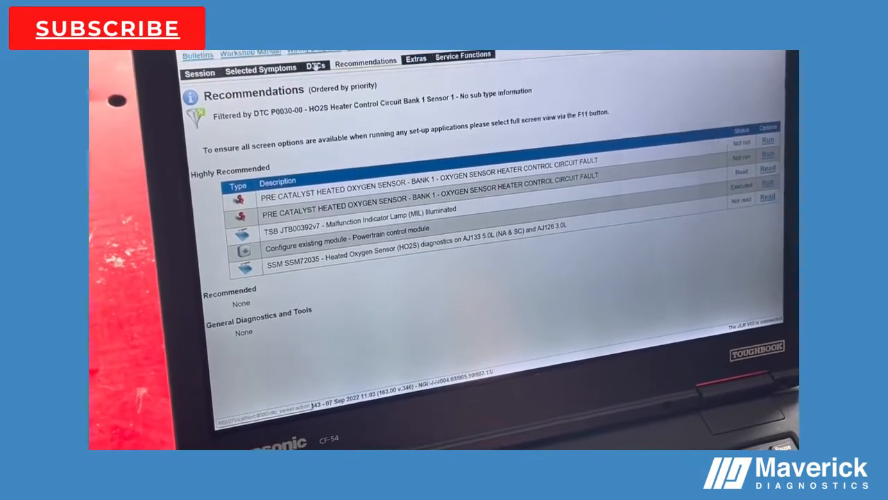
- Return to the stored fault codes and show Event 1 and Event 2 on the mileage timeline
left_click(280, 97)
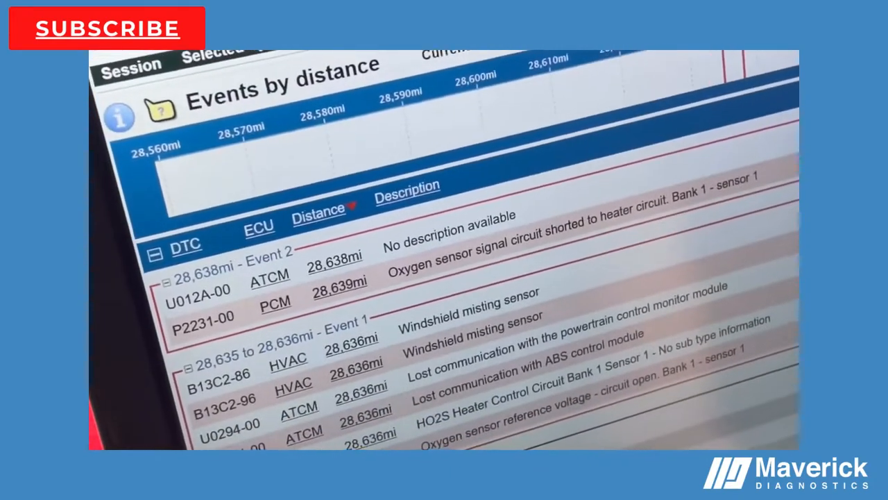
- Scroll the DTC-sorted list to check relevance for PCM faults P0030, P2231 and P2243
scroll("down", 3)
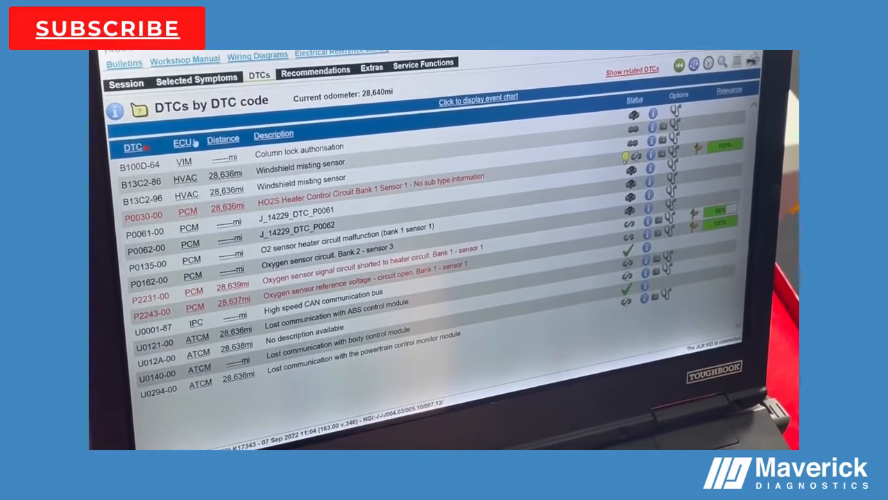
left_click(186, 133)
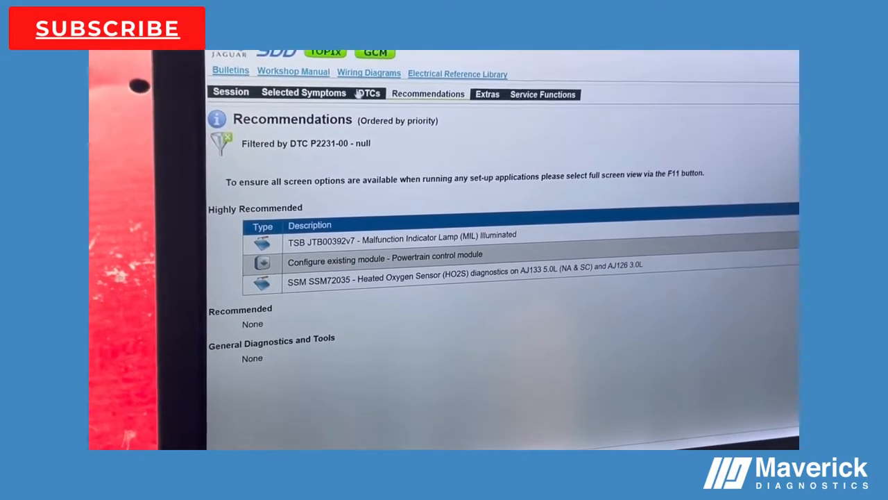
- Return from P2231-00 recommendations to the ECU-grouped list showing ATCM, HVAC, IPC and PCM
left_click(368, 93)
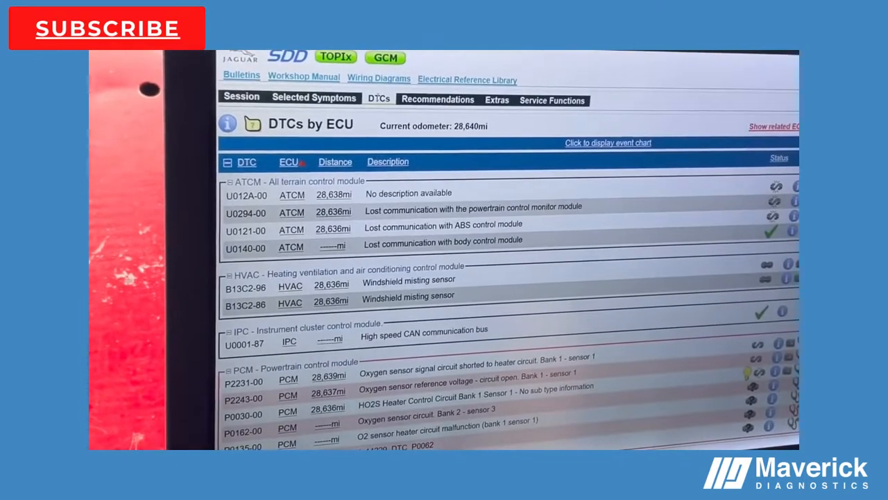